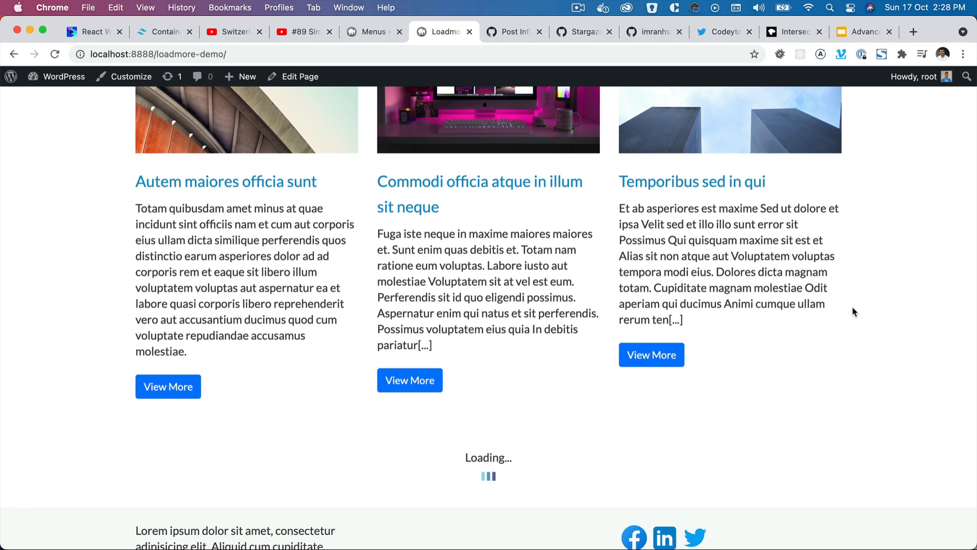
Step: Scroll the load-more demo page to the Loading... indicator and switch to PhpStorm
scroll("down", 3)
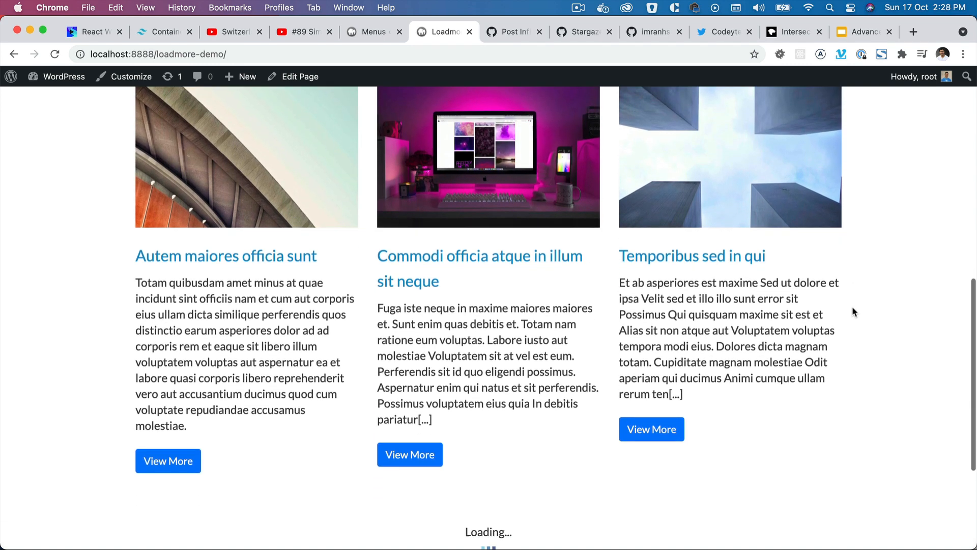
scroll("down", 3)
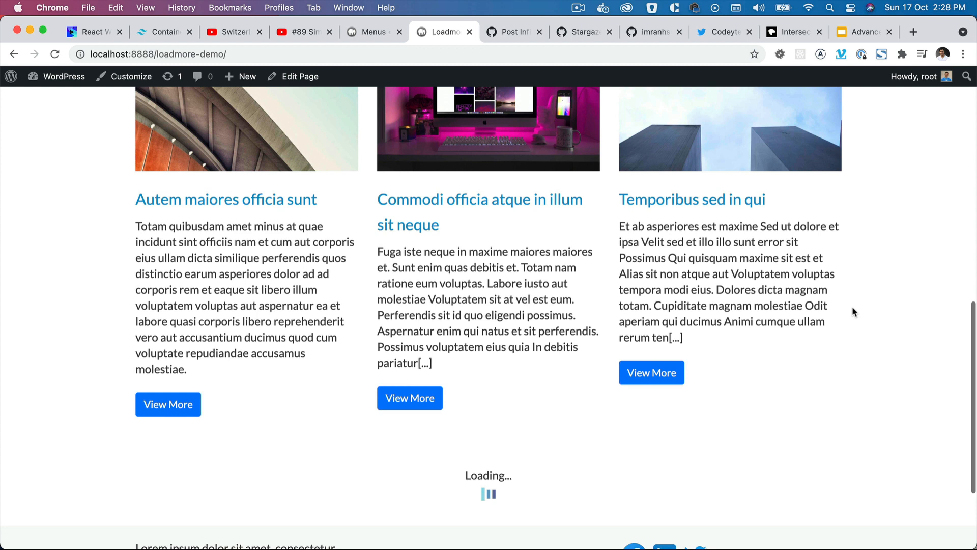
scroll("down", 3)
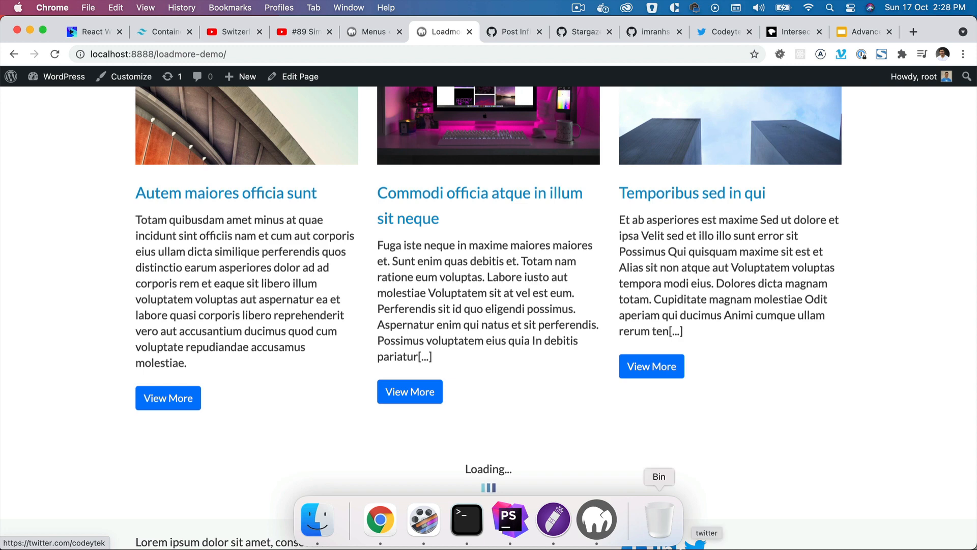
left_click(509, 519)
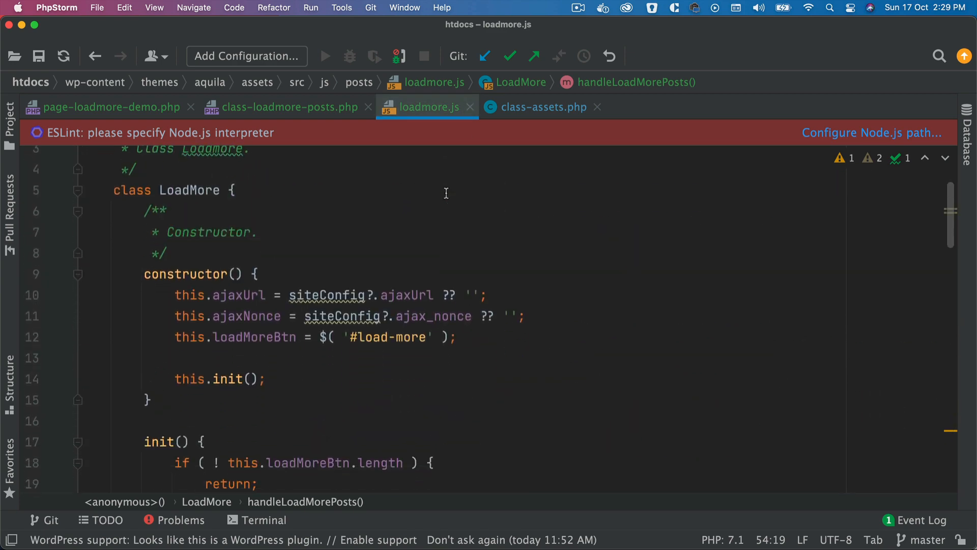
Step: Add this.options with root null, rootMargin '0px' and threshold 1.0 to the LoadMore constructor
scroll("down", 3)
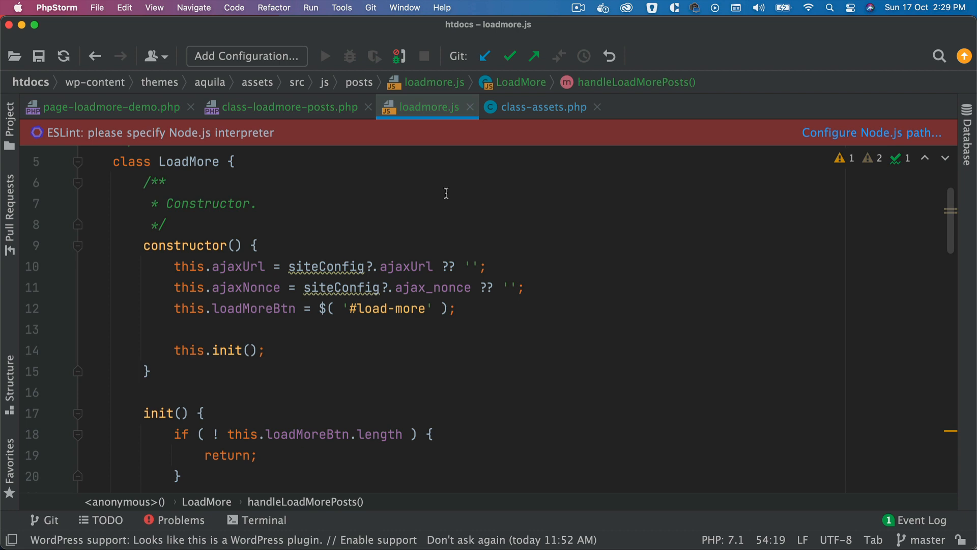
mouse_move(485, 282)
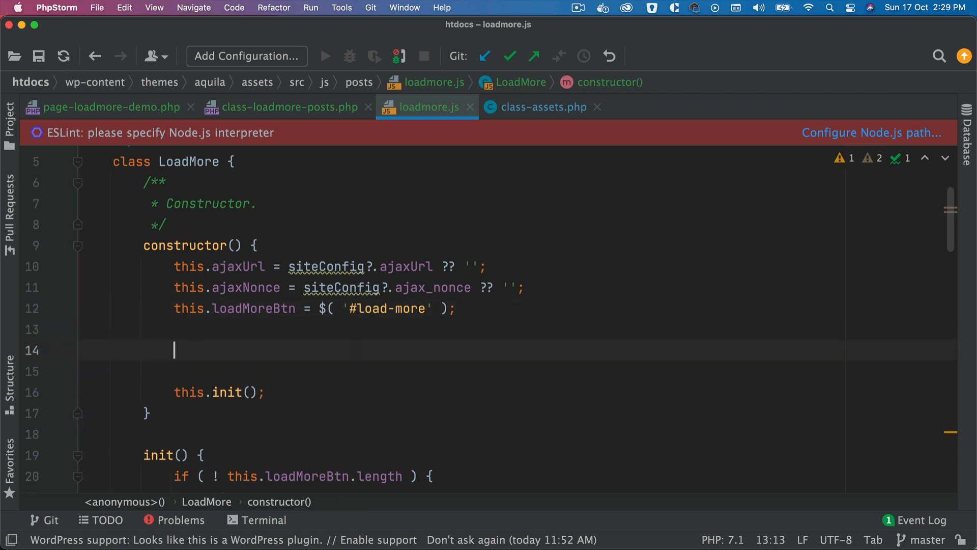
type("this.options = {")
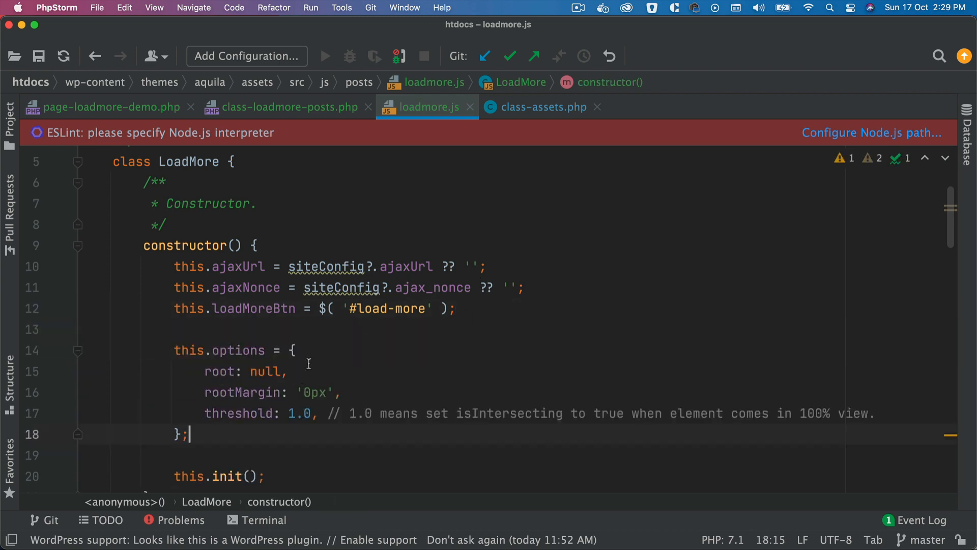
double_click(238, 285)
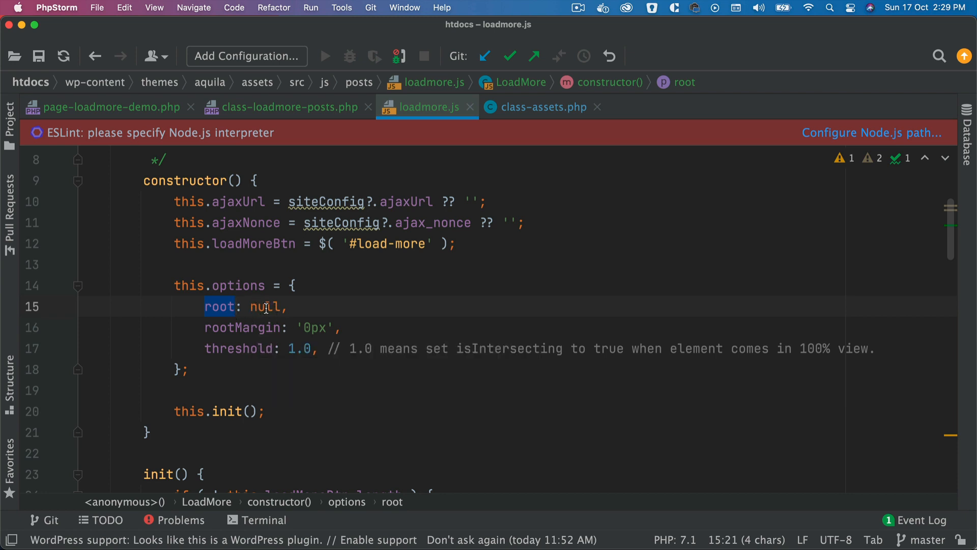
double_click(243, 327)
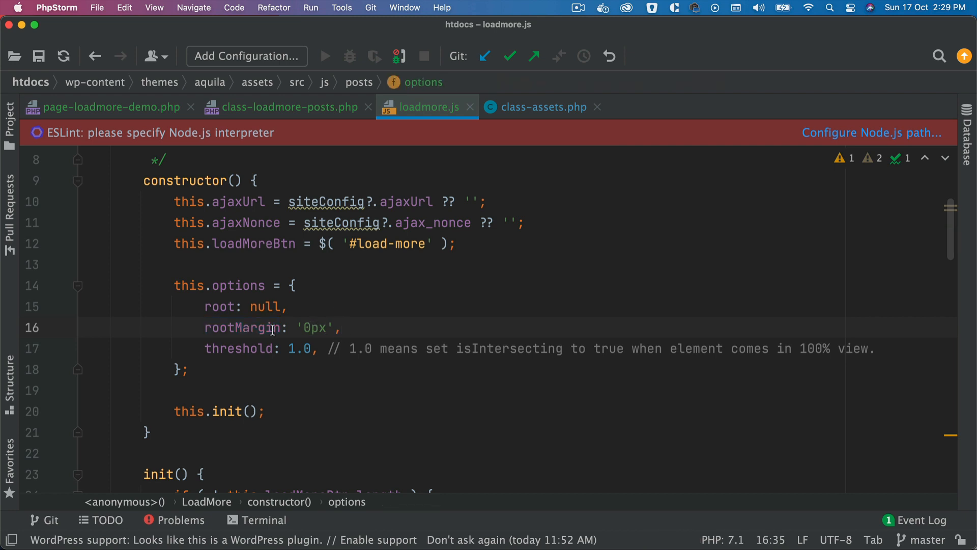
mouse_move(236, 356)
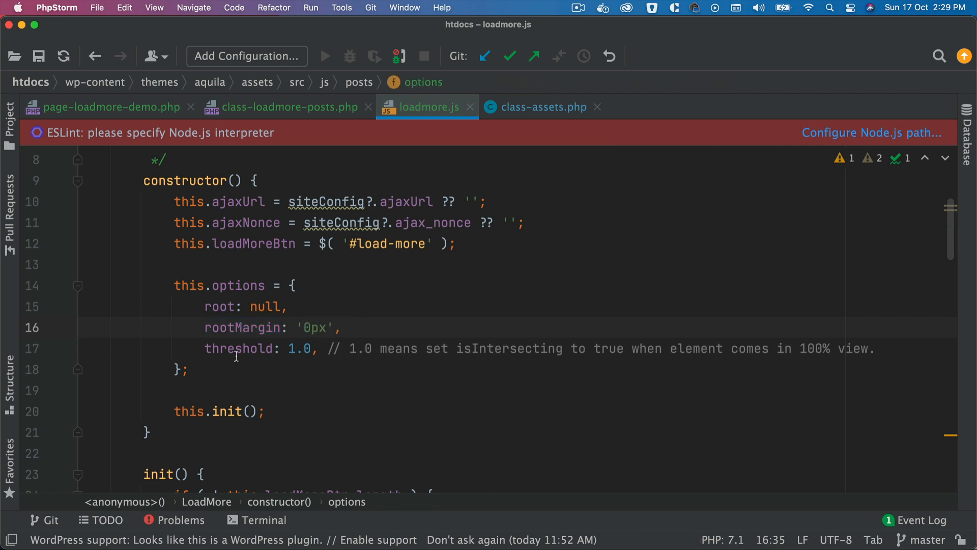
double_click(238, 349)
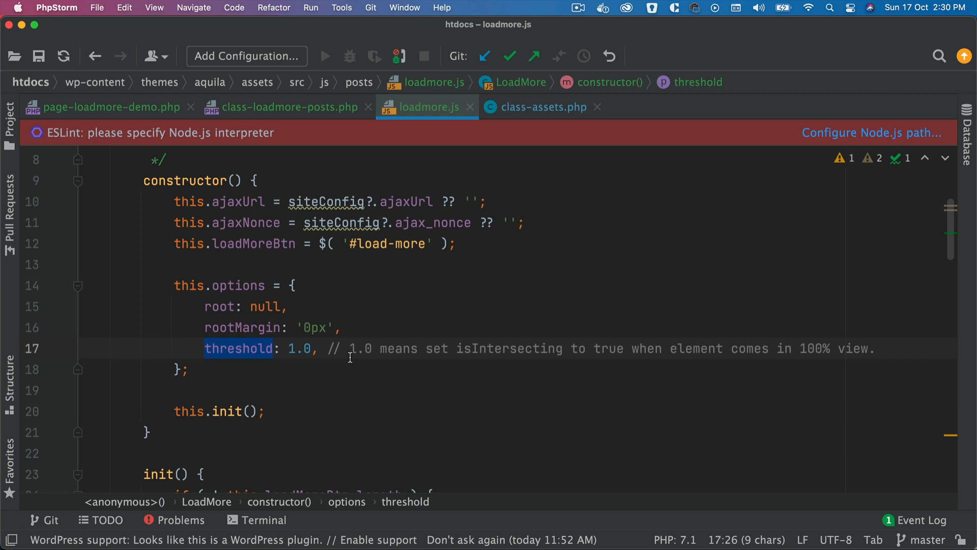
double_click(509, 349)
type("observer.observe( this.loadMoreBtn[ 0 ] );")
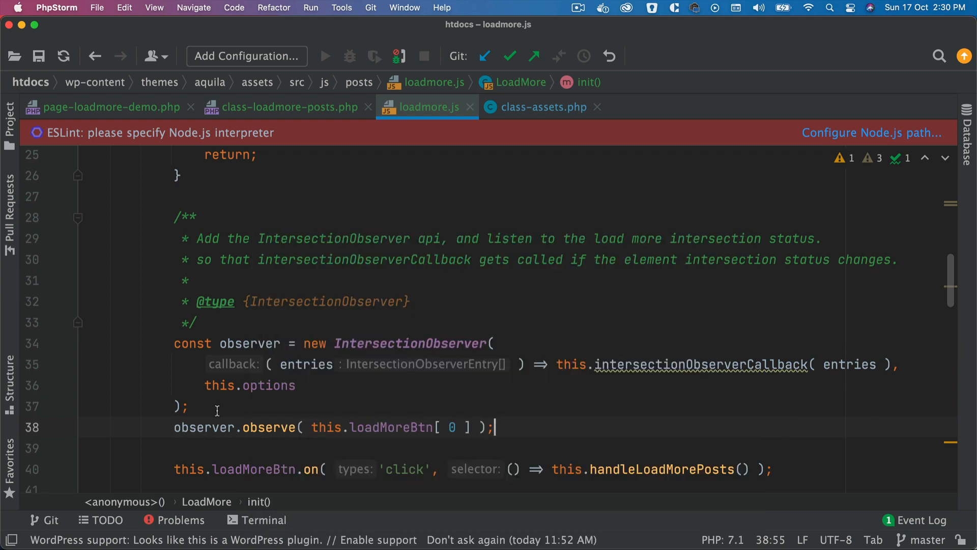
Step: Highlight the IntersectionObserver variable in init() and the handleLoadMorePosts call in the callback
double_click(410, 343)
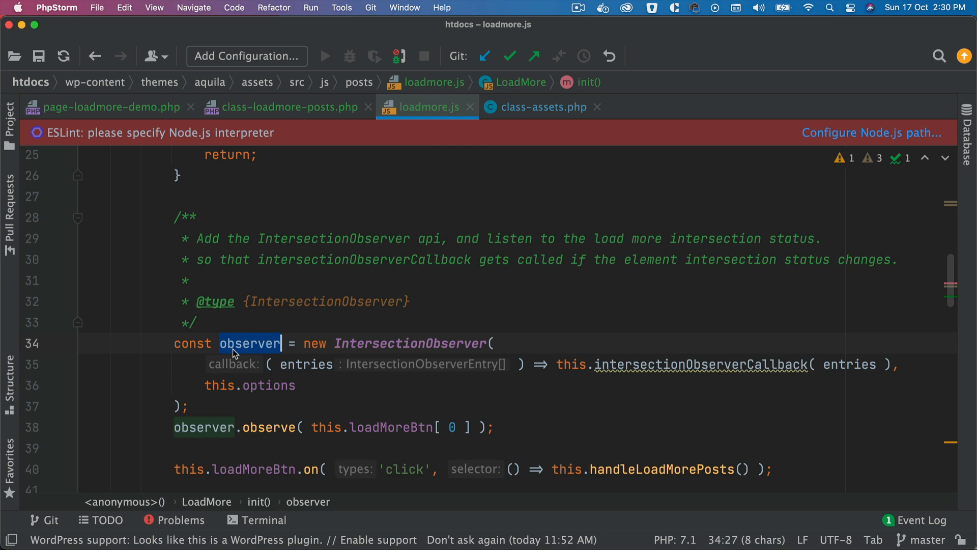
mouse_move(258, 354)
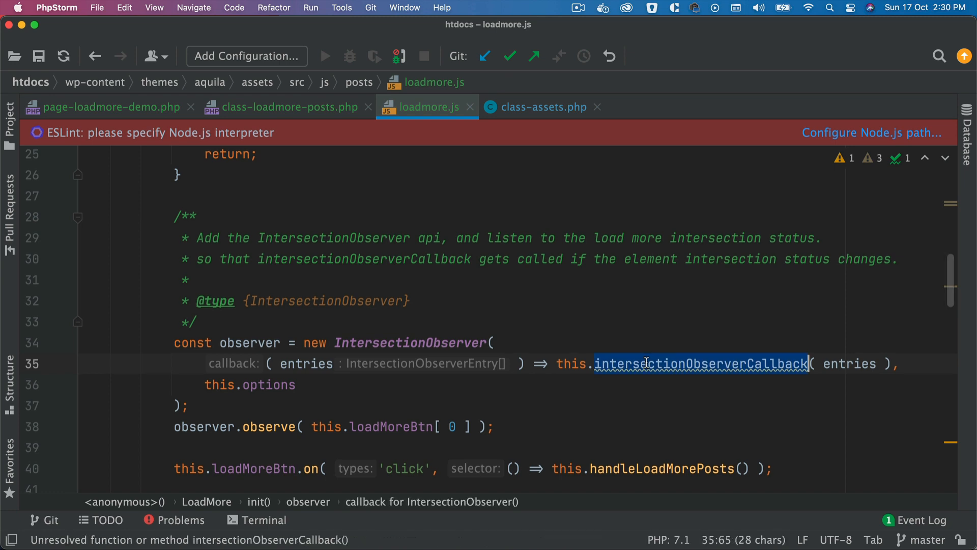
scroll("down", 3)
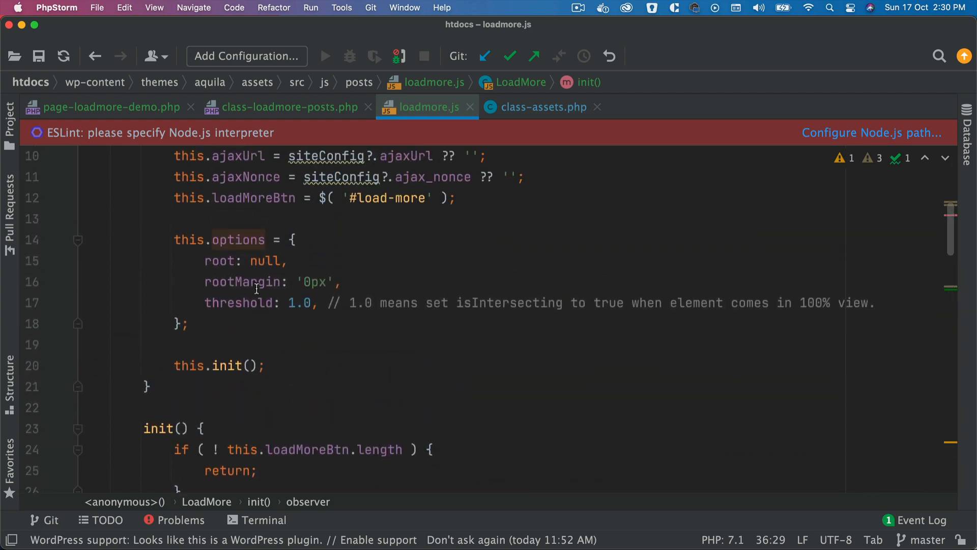
scroll("down", 3)
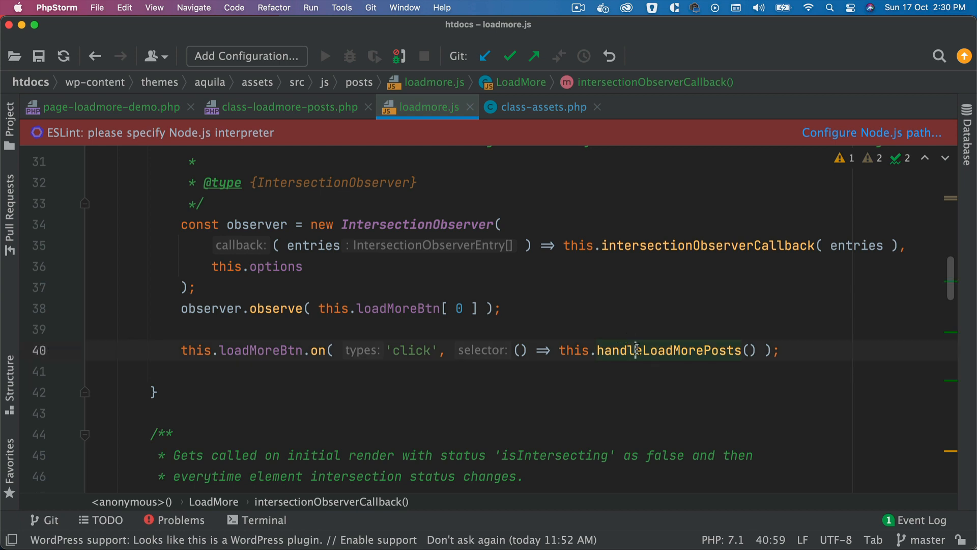
double_click(669, 349)
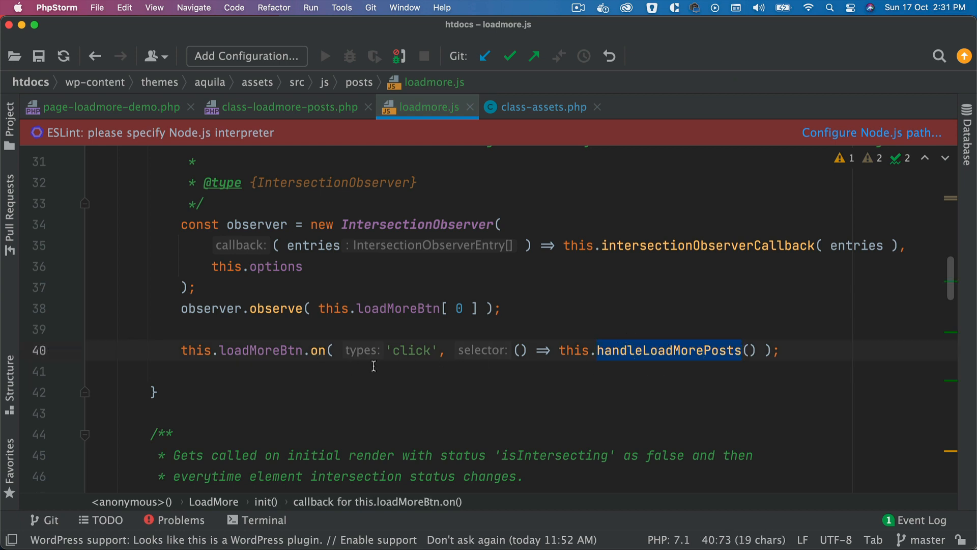
mouse_move(633, 371)
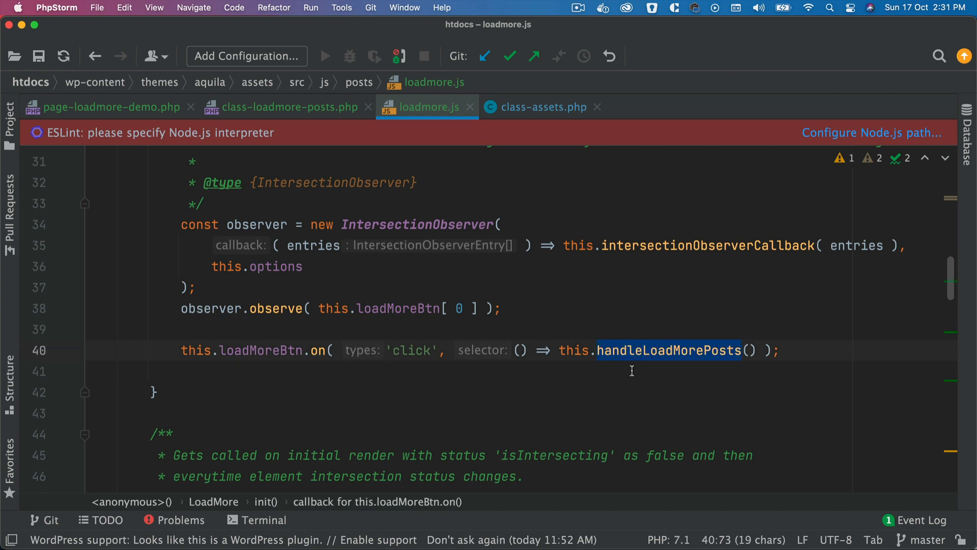
Step: Jump to the handleLoadMorePosts method definition and scroll through it
scroll("down", 3)
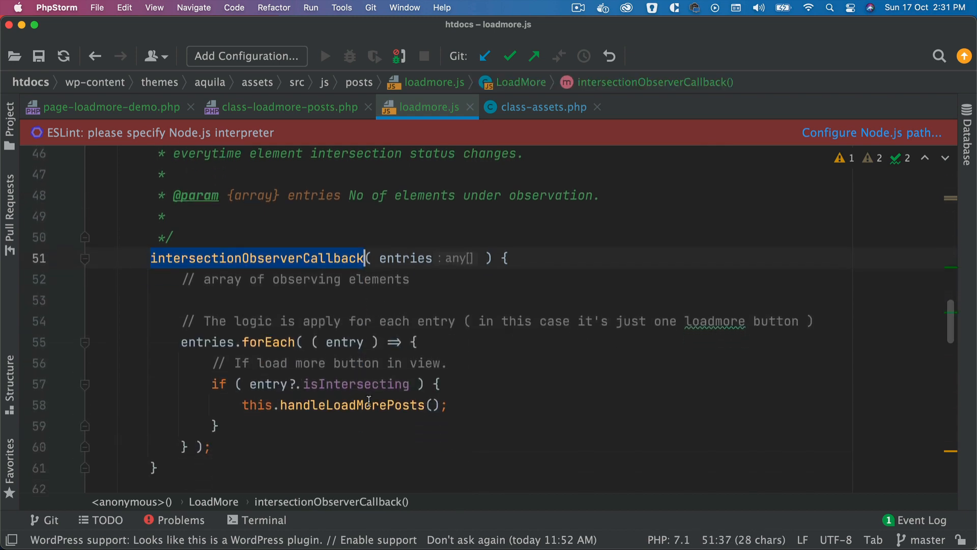
double_click(352, 404)
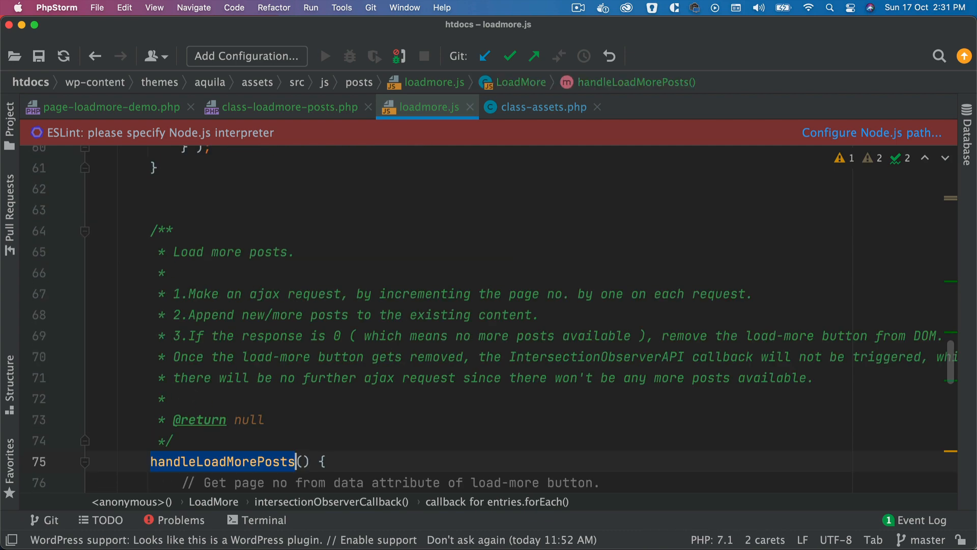
scroll("down", 3)
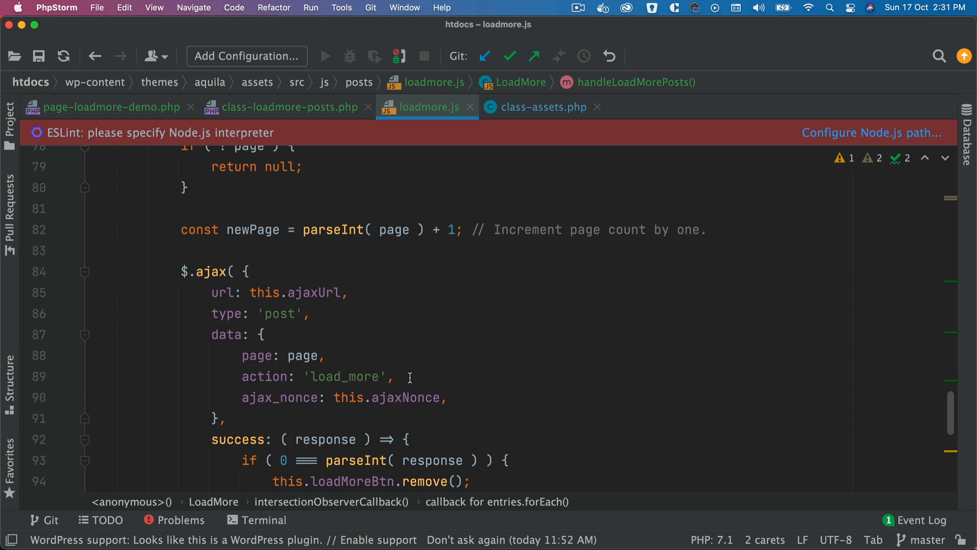
scroll("down", 3)
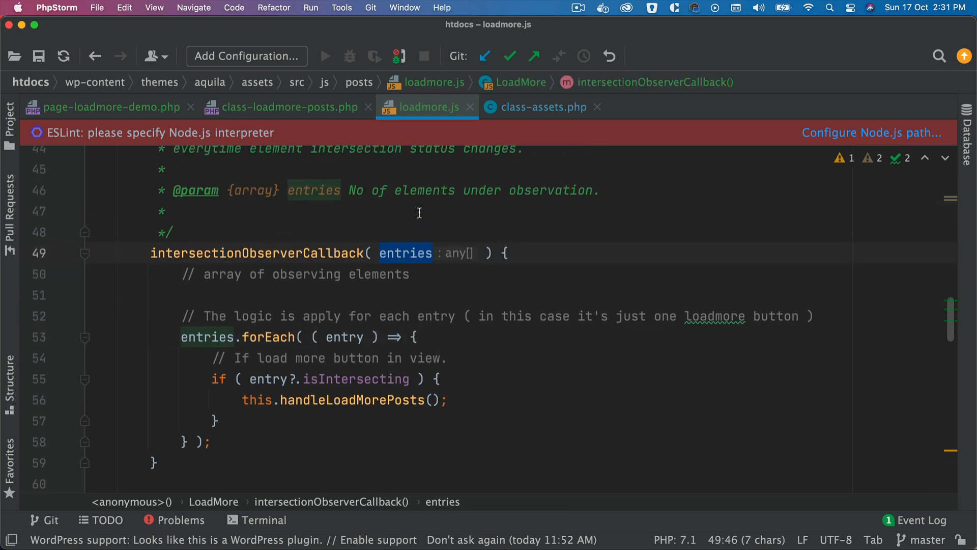
Step: Highlight the isIntersecting check and handleLoadMorePosts call, then bring Terminal forward
scroll("down", 3)
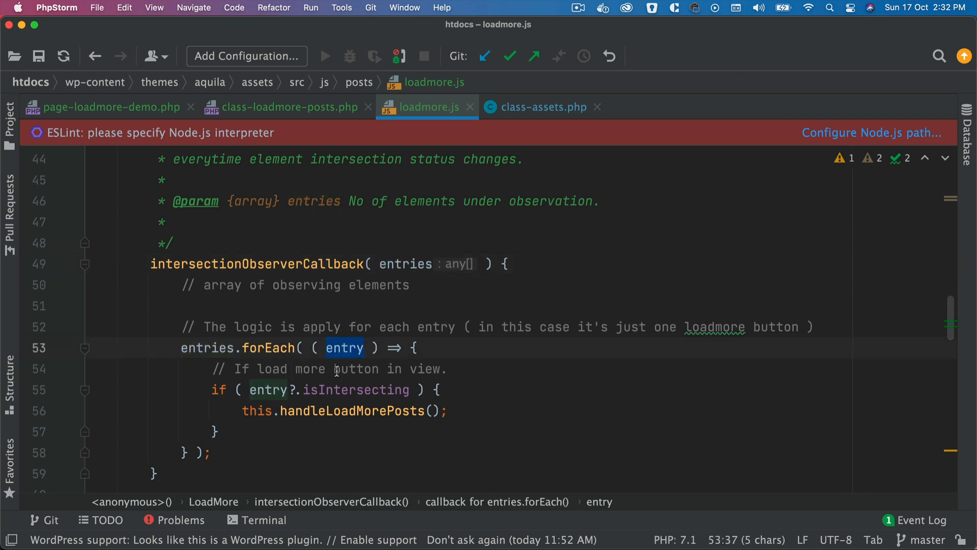
double_click(355, 389)
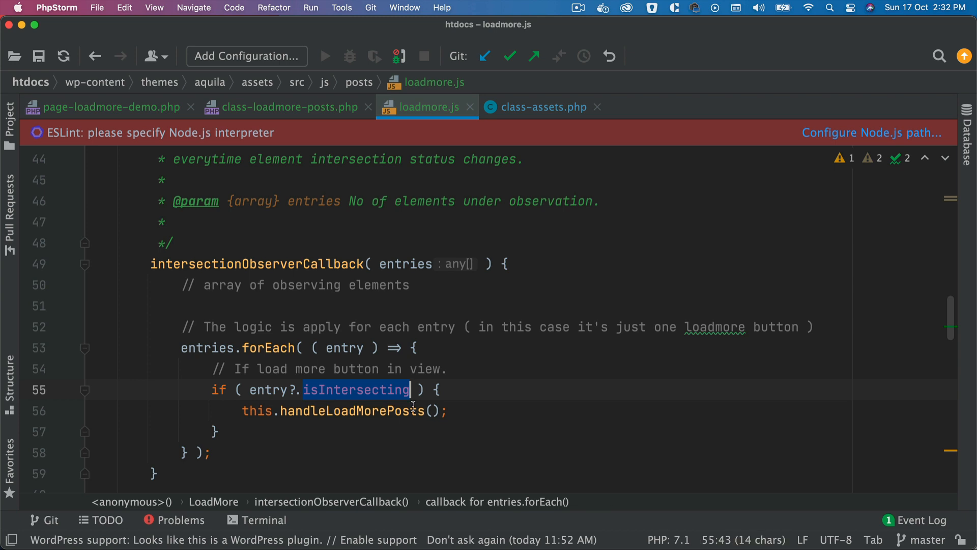
mouse_move(358, 397)
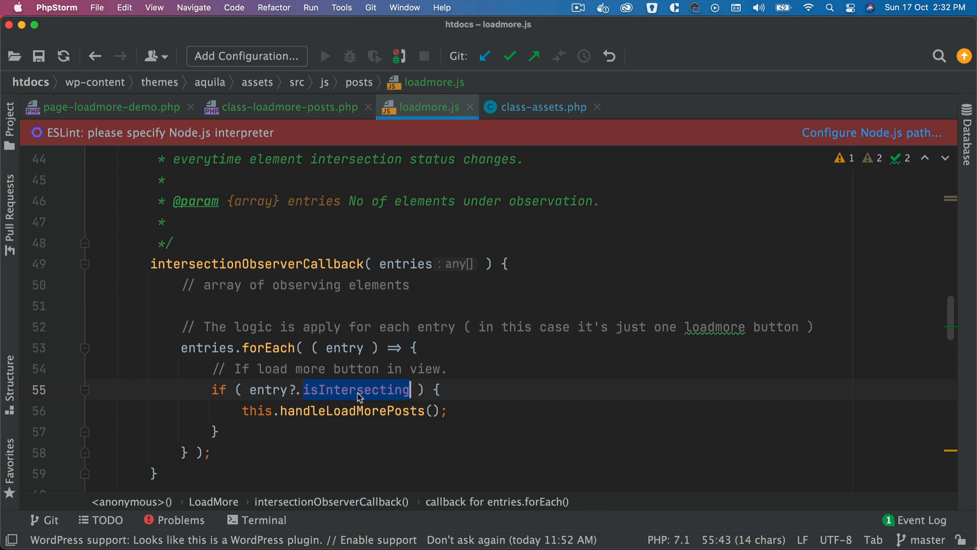
mouse_move(291, 452)
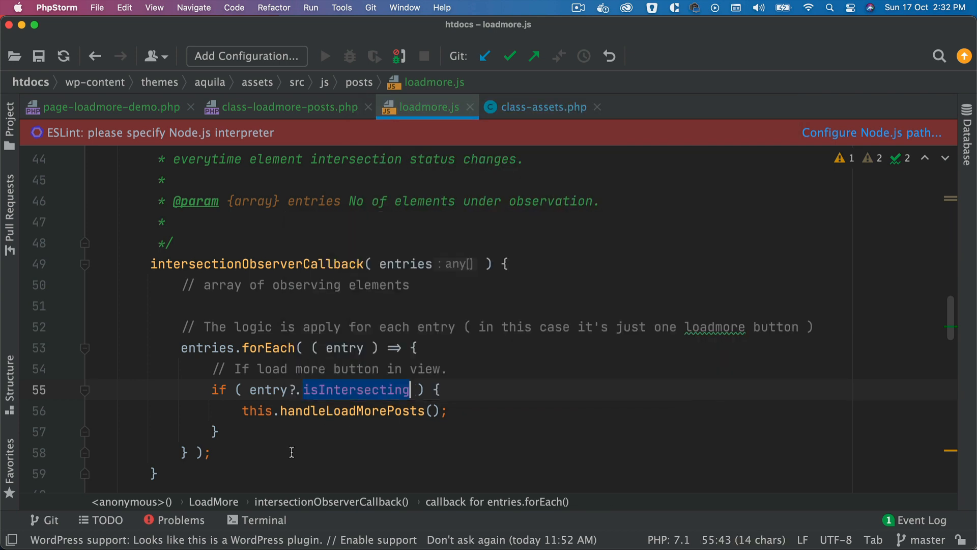
double_click(352, 410)
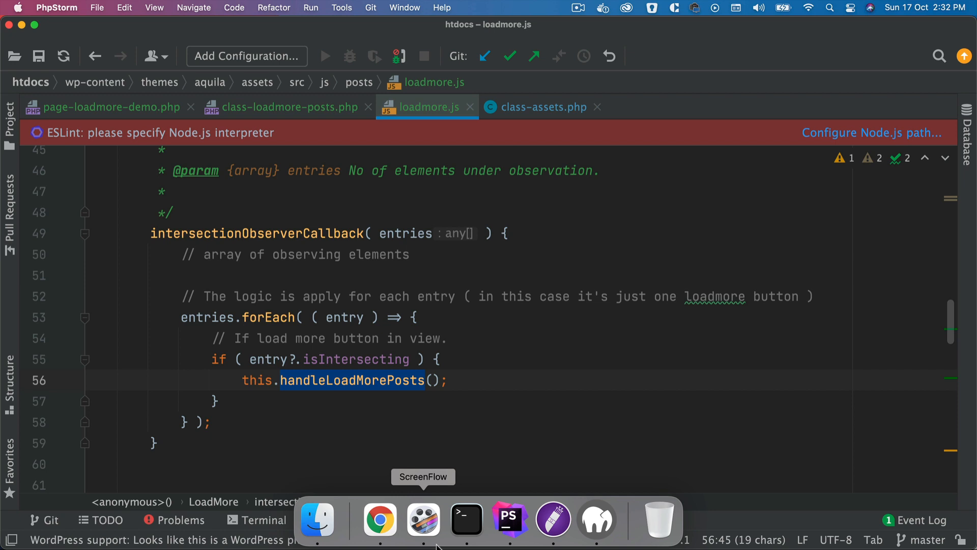
left_click(465, 519)
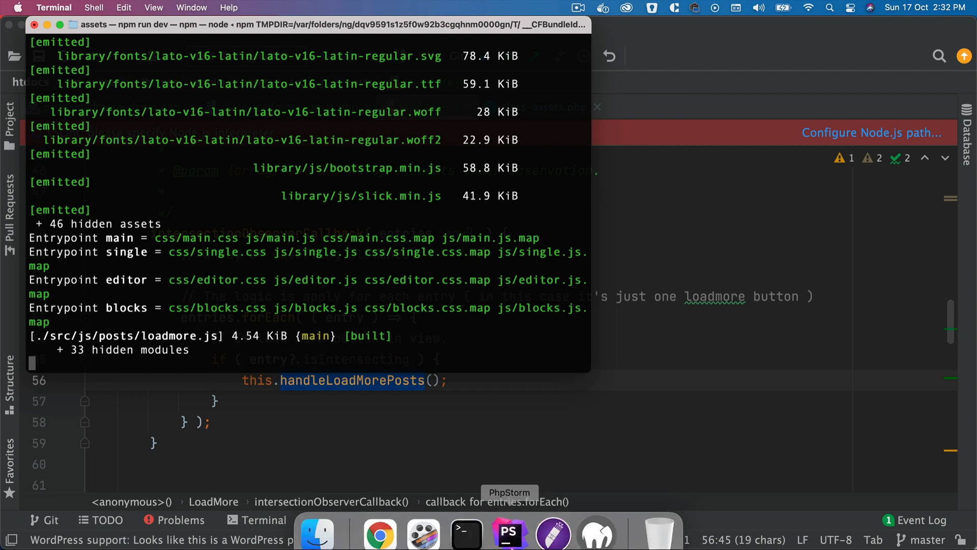
mouse_move(379, 518)
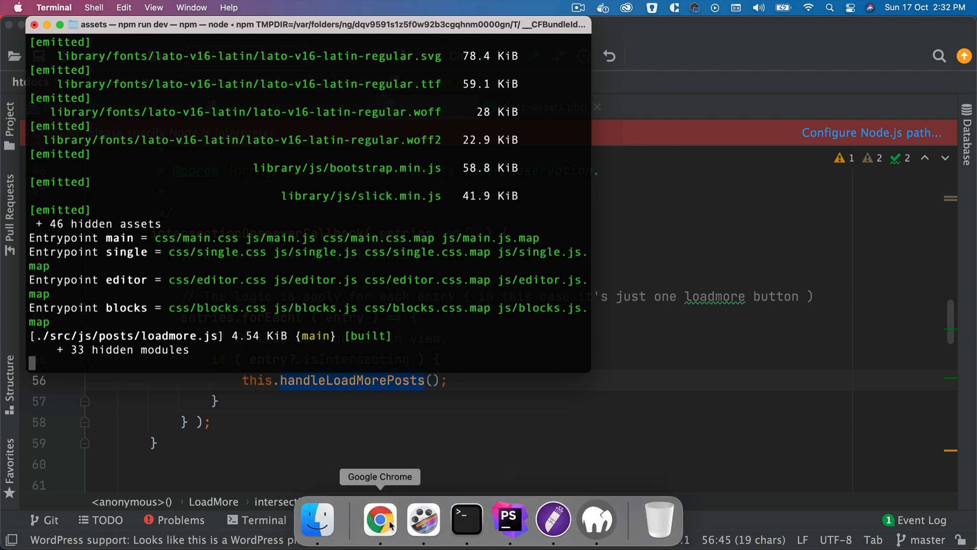
Step: Switch from the Terminal build output to Google Chrome to test the page
left_click(379, 518)
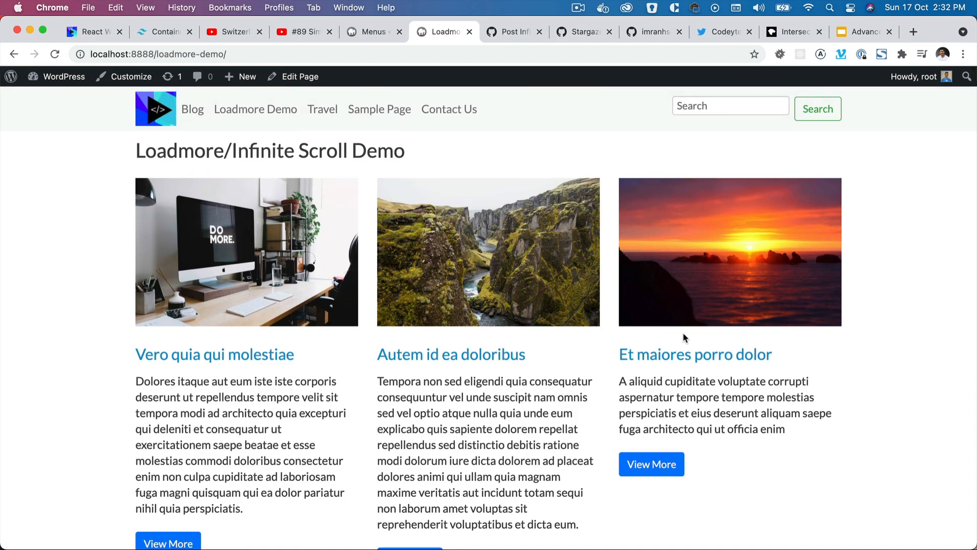
Step: Scroll down the Loadmore demo page so more posts auto-append, then scroll back up slightly
scroll("down", 3)
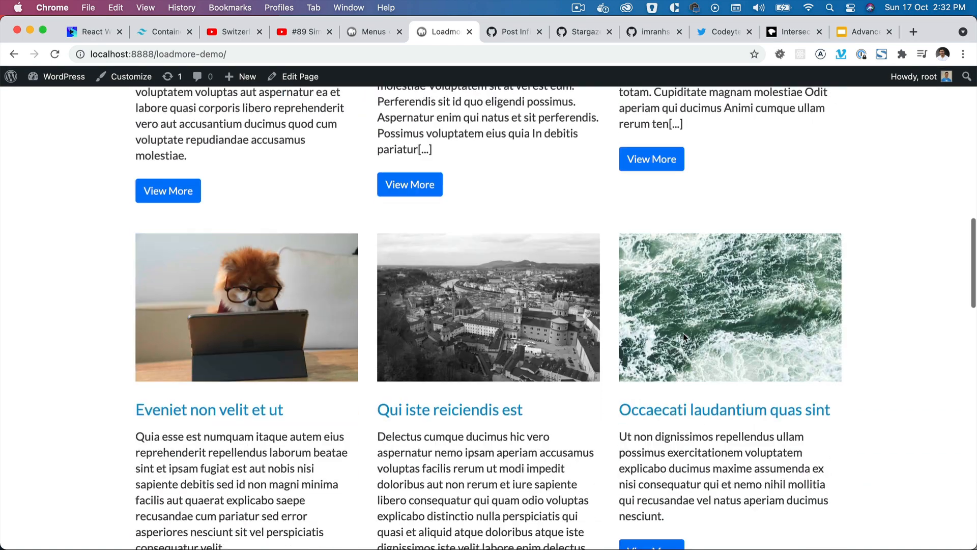
scroll("down", 3)
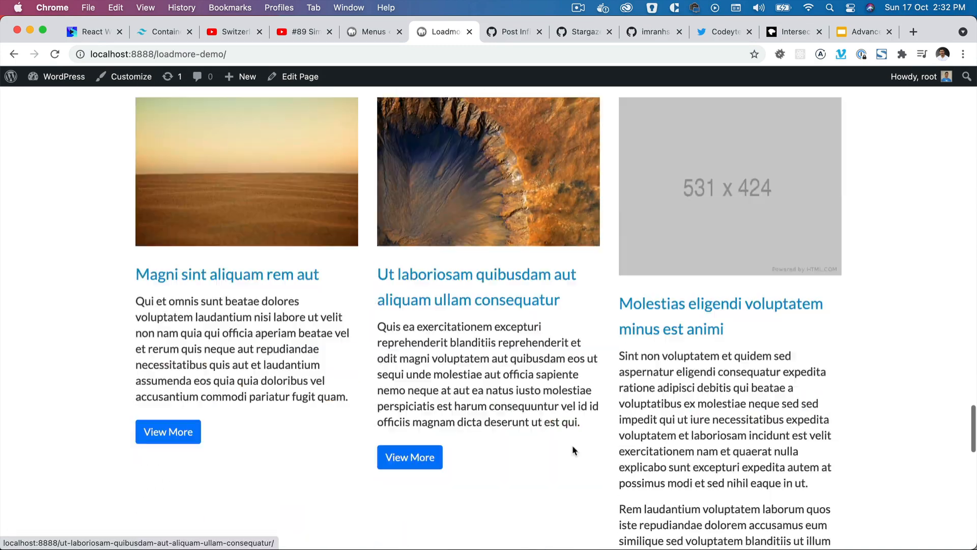
scroll("down", 3)
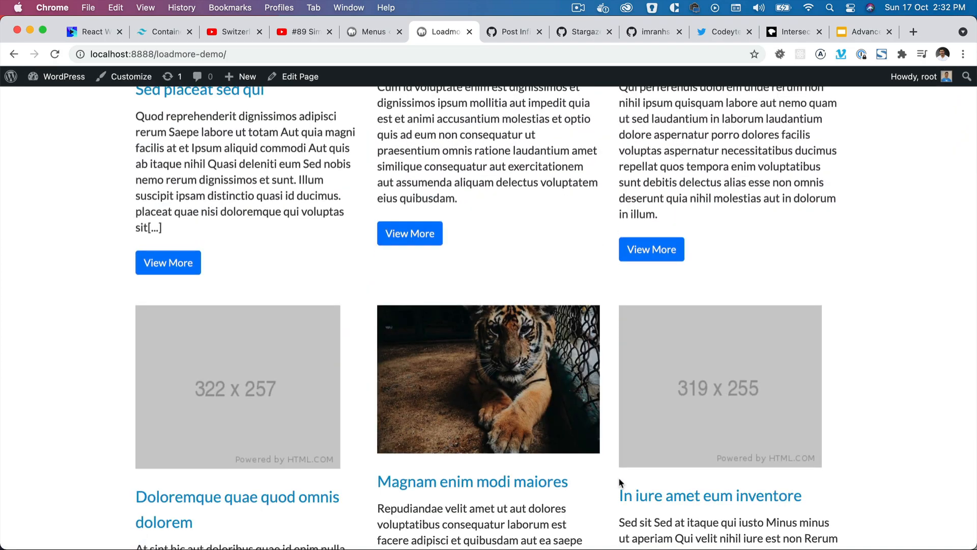
scroll("up", 3)
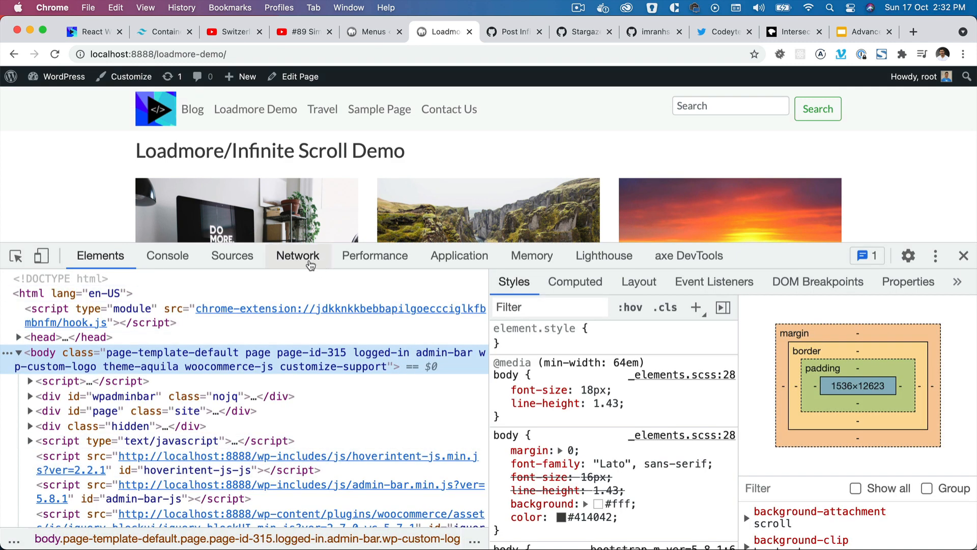
left_click(297, 255)
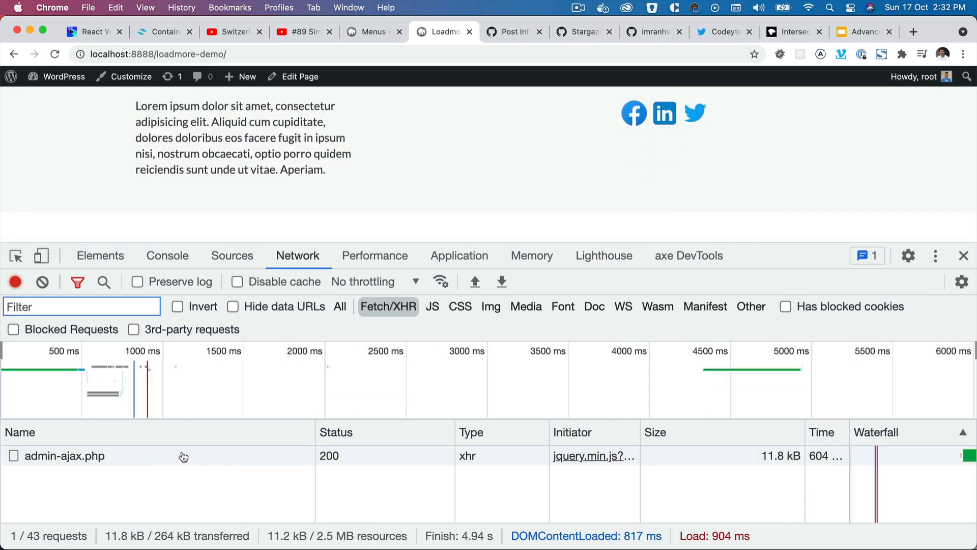
left_click(64, 456)
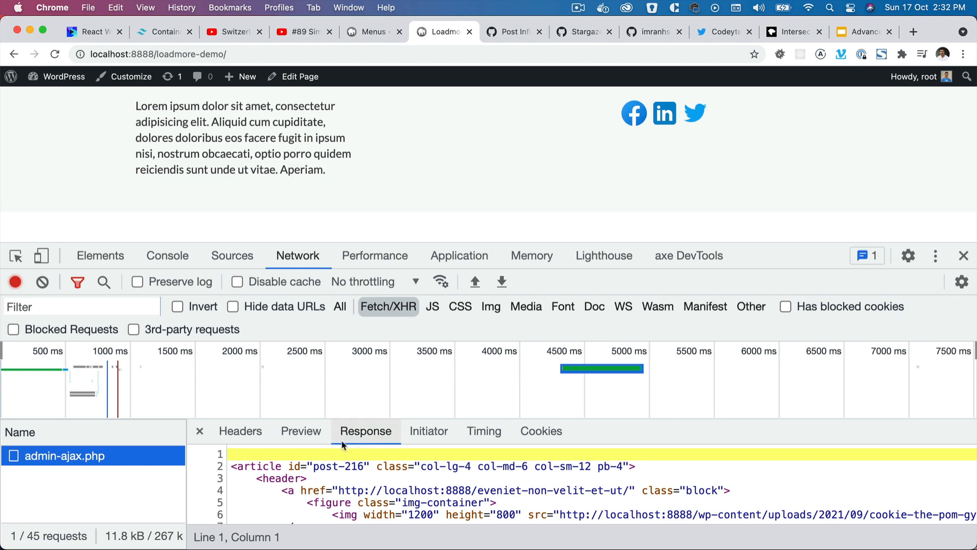
left_click(167, 256)
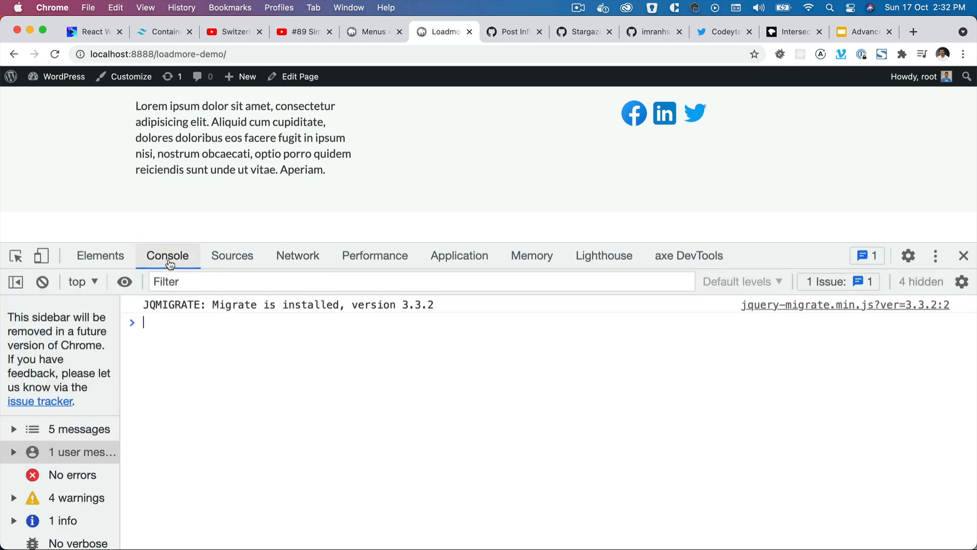
left_click(100, 255)
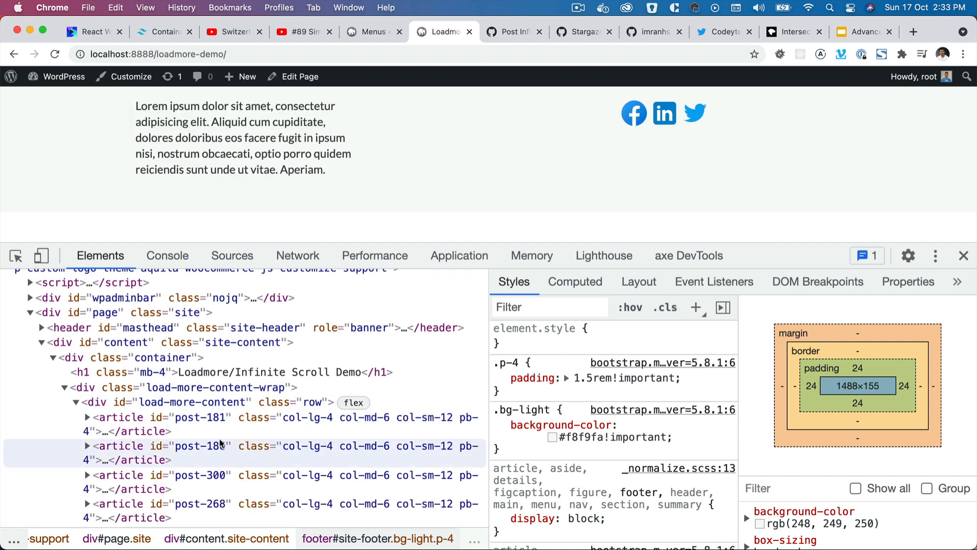
scroll("down", 3)
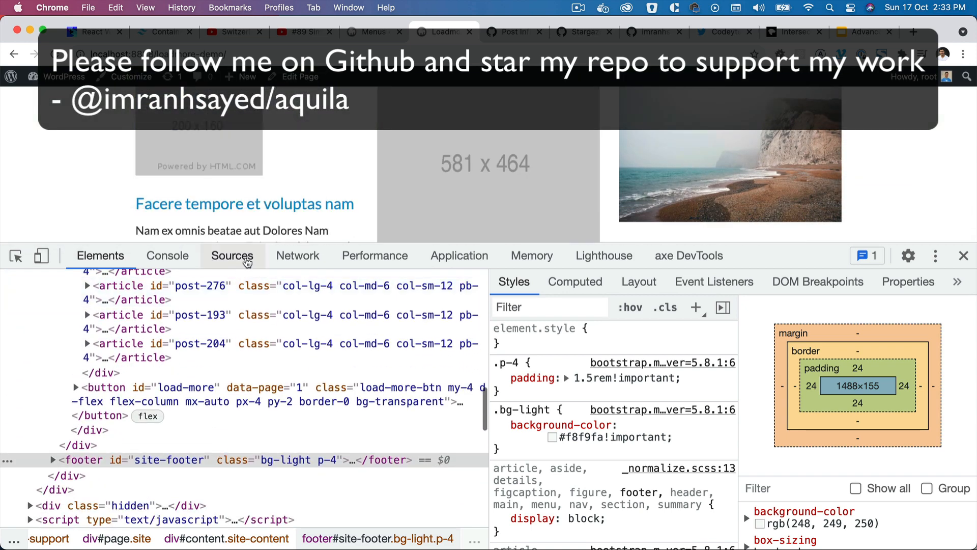
left_click(297, 255)
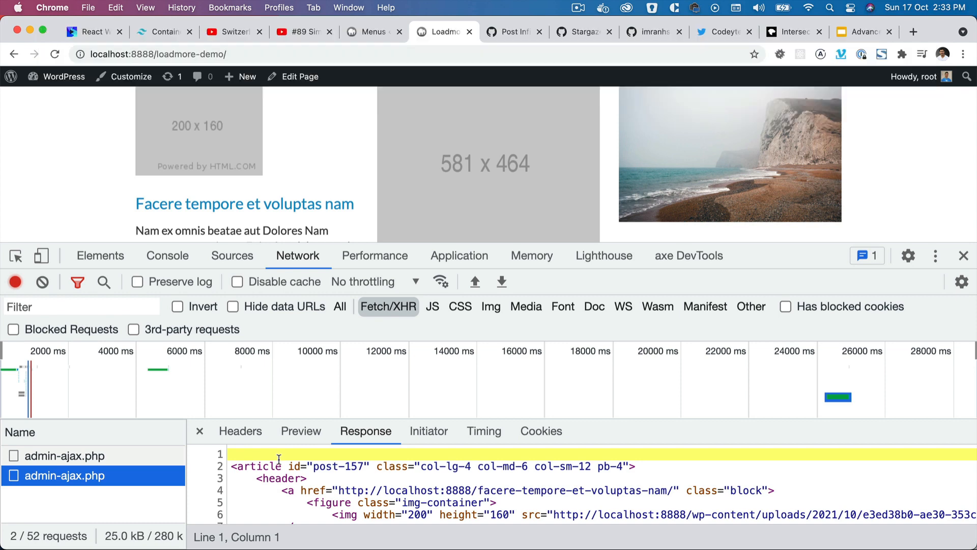
left_click(100, 255)
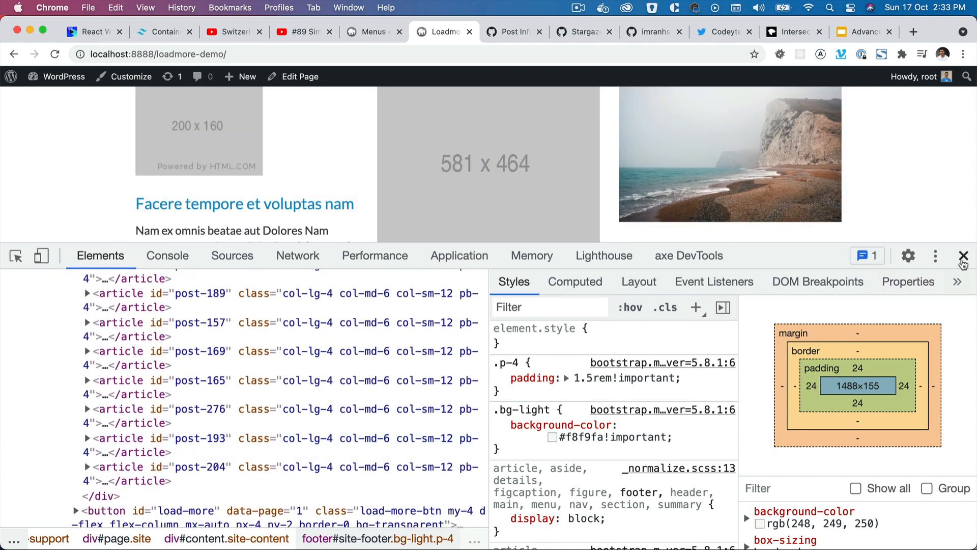
left_click(963, 255)
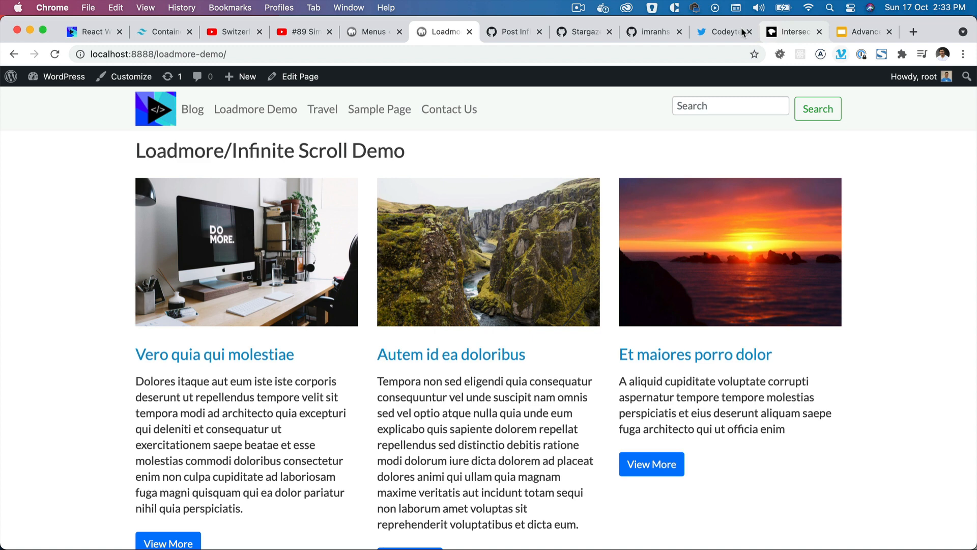
Step: Switch through the GitHub profile, aquila stargazers and Codeytek Academy Twitter tabs
left_click(653, 31)
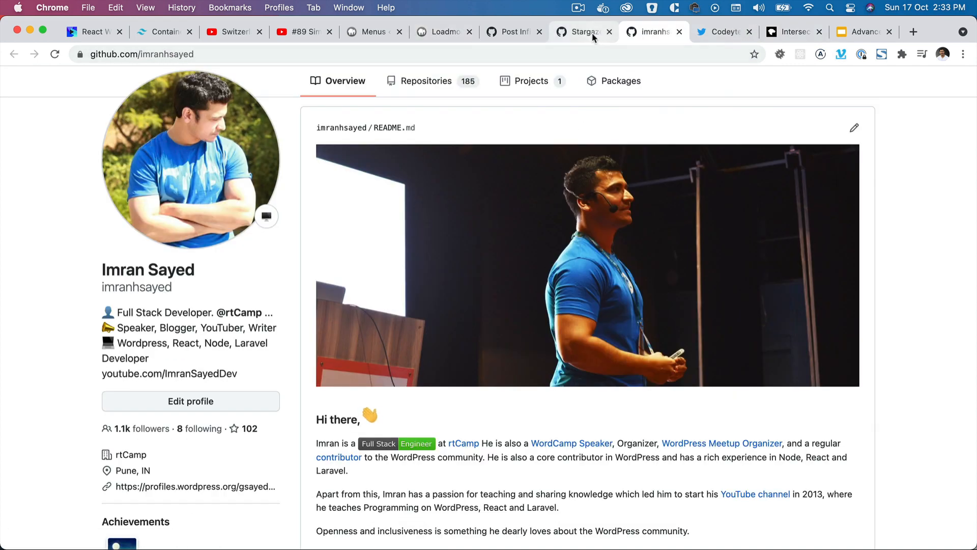
left_click(580, 32)
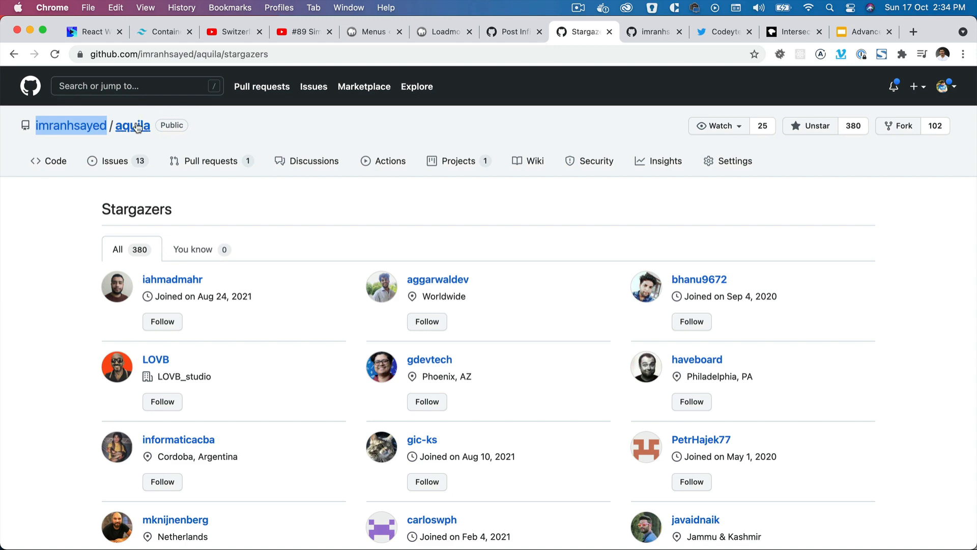
mouse_move(416, 136)
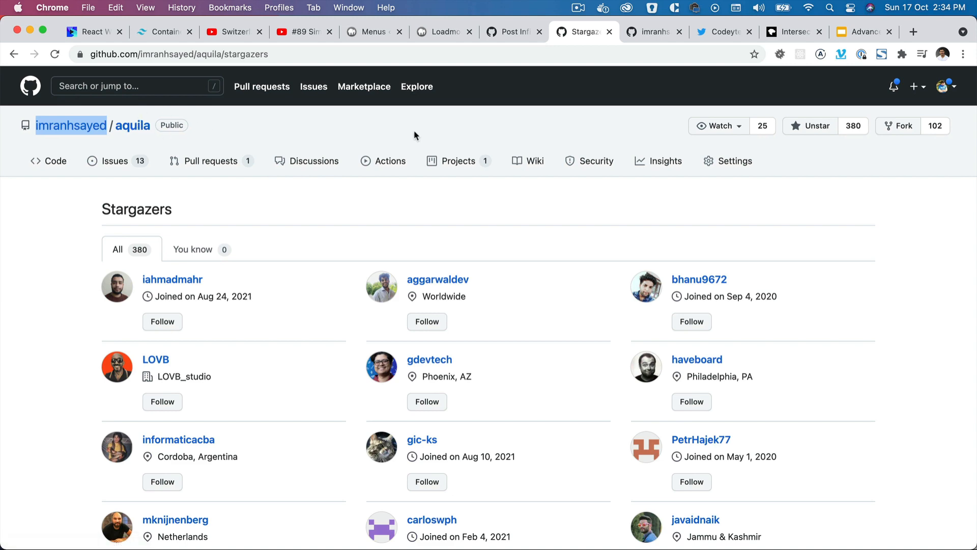
left_click(720, 32)
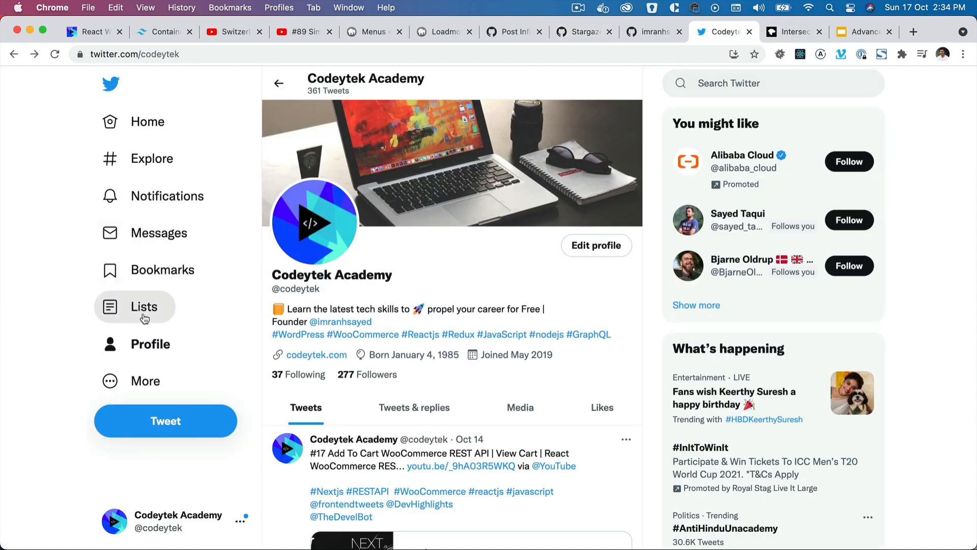